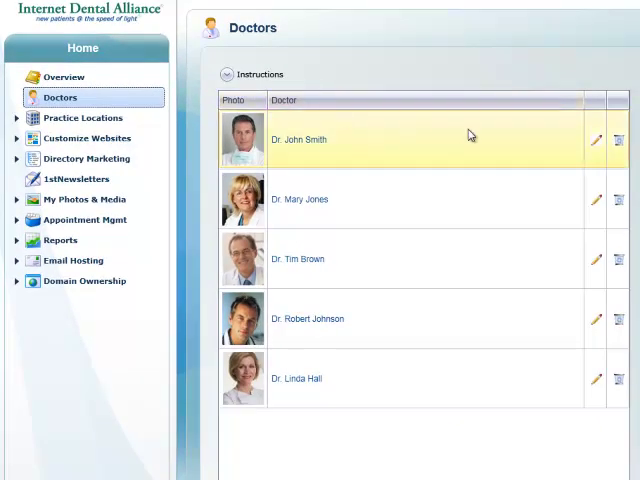
{"action": "mouse_move", "coordinate": [433, 308]}
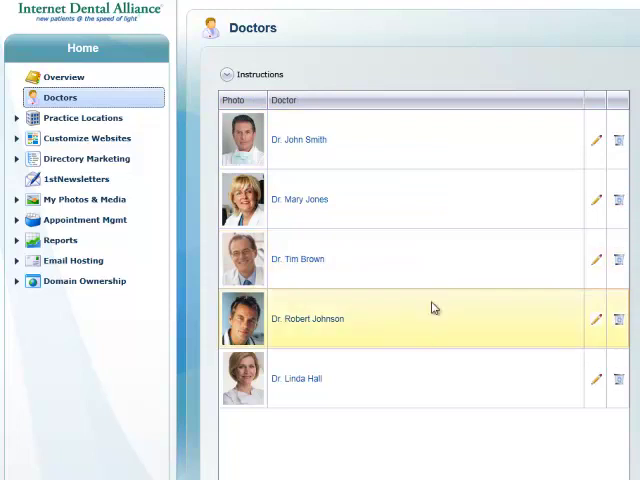
{"action": "mouse_move", "coordinate": [20, 128]}
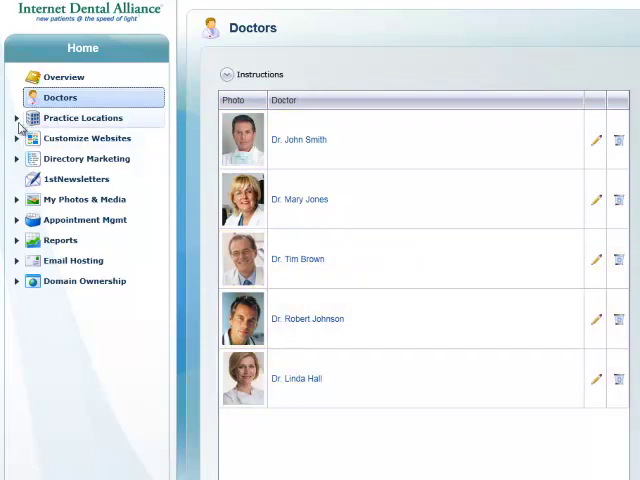
- Review selected doctors for Belvedere Dental Care and tiburoncosmeticdentist.com, then start a new doctor
{"action": "left_click", "coordinate": [85, 118]}
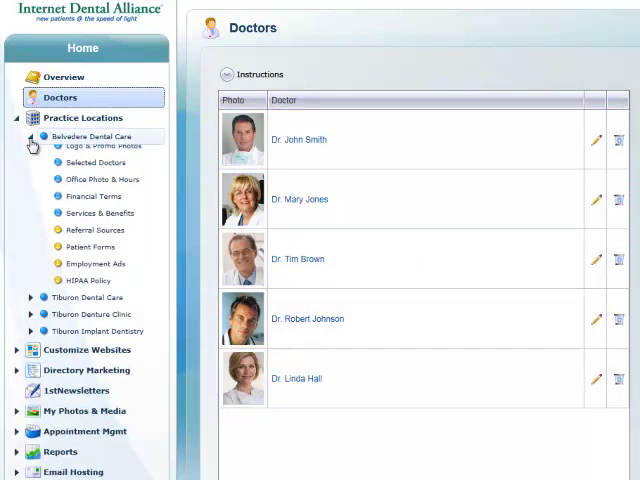
{"action": "left_click", "coordinate": [98, 169]}
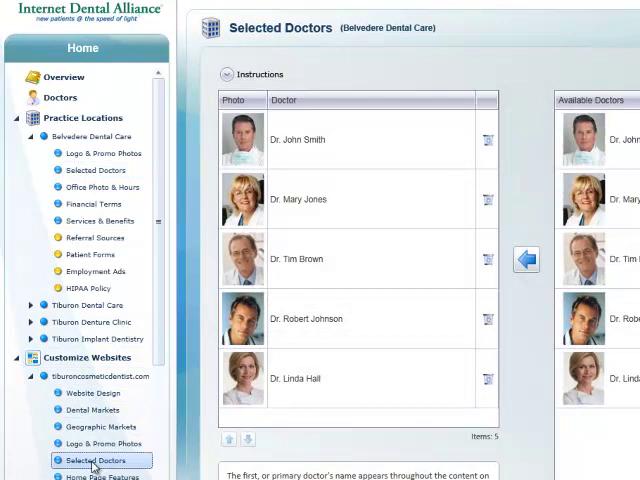
{"action": "left_click", "coordinate": [91, 460]}
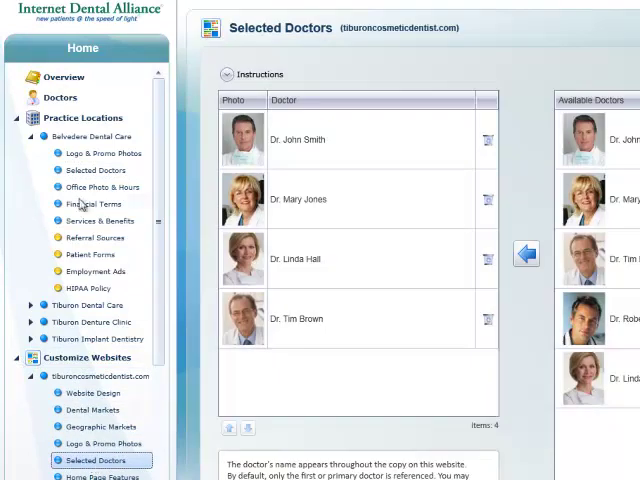
{"action": "left_click", "coordinate": [57, 96]}
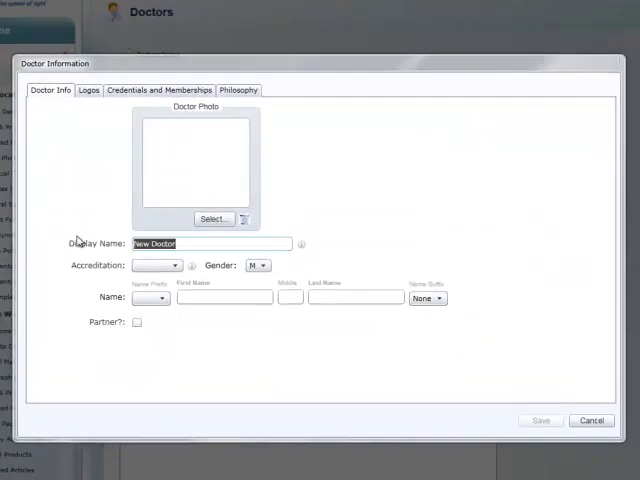
{"action": "type", "text": "Dr. Jones"}
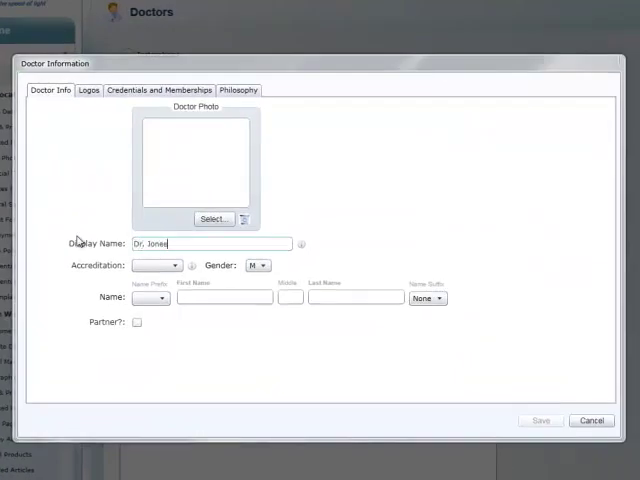
{"action": "left_click", "coordinate": [174, 265]}
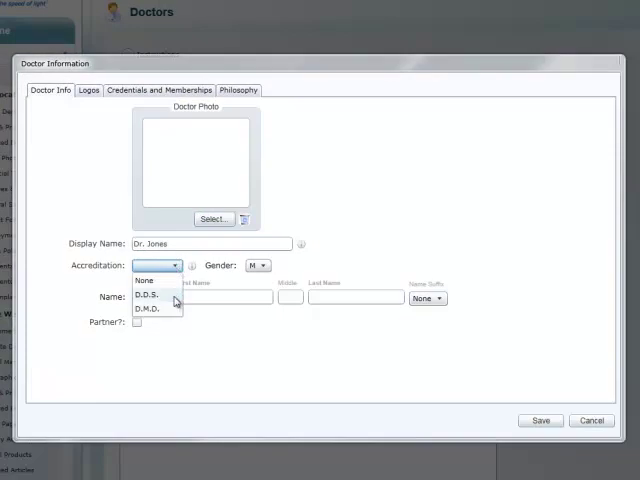
{"action": "left_click", "coordinate": [147, 297]}
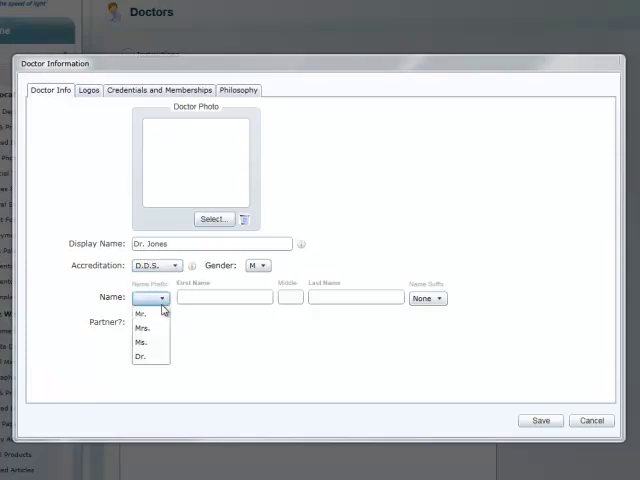
{"action": "left_click", "coordinate": [141, 356]}
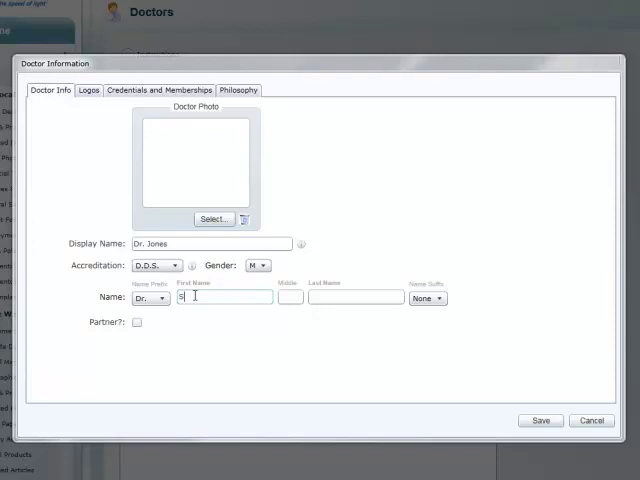
{"action": "type", "text": "Steven"}
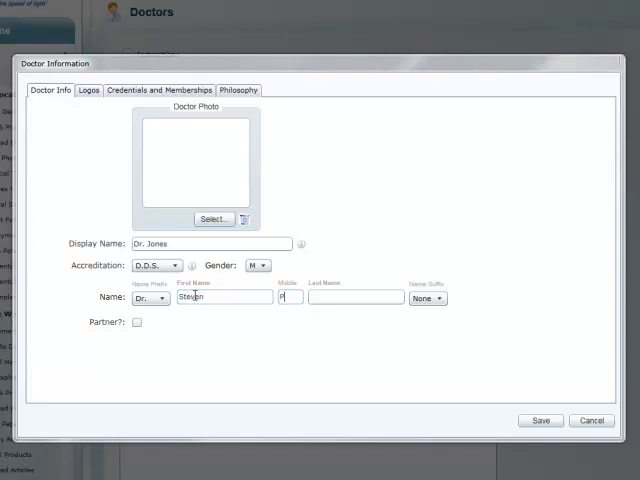
{"action": "type", "text": "Jones"}
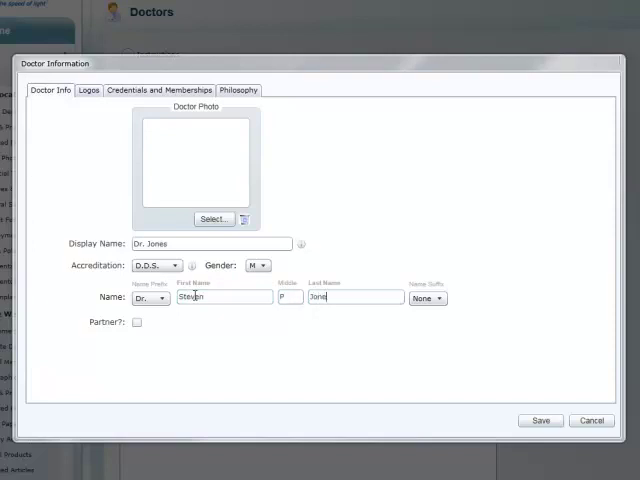
{"action": "left_click", "coordinate": [137, 323]}
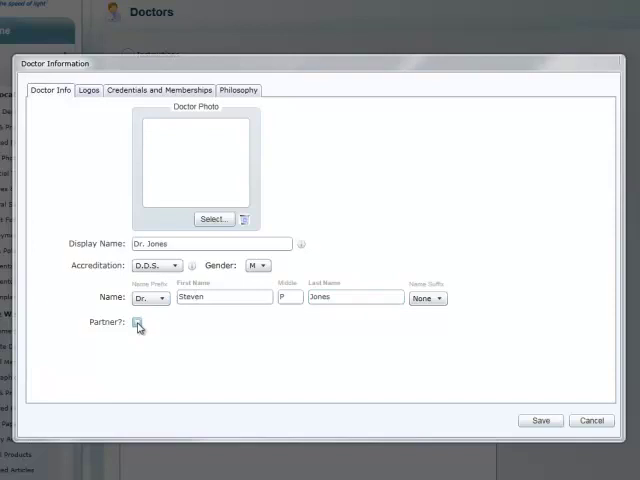
{"action": "left_click", "coordinate": [211, 219]}
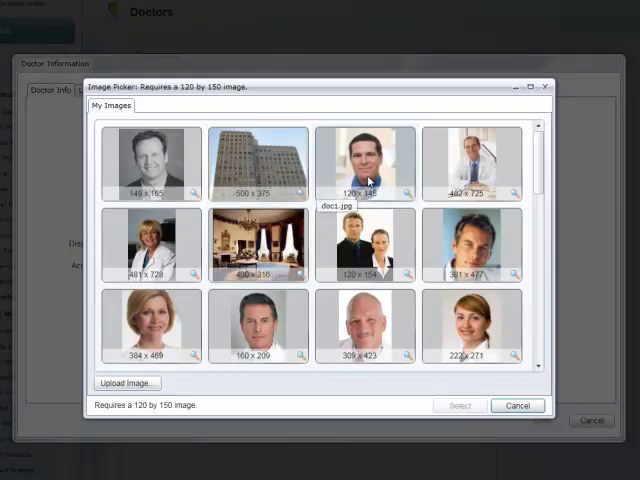
{"action": "left_click", "coordinate": [459, 405]}
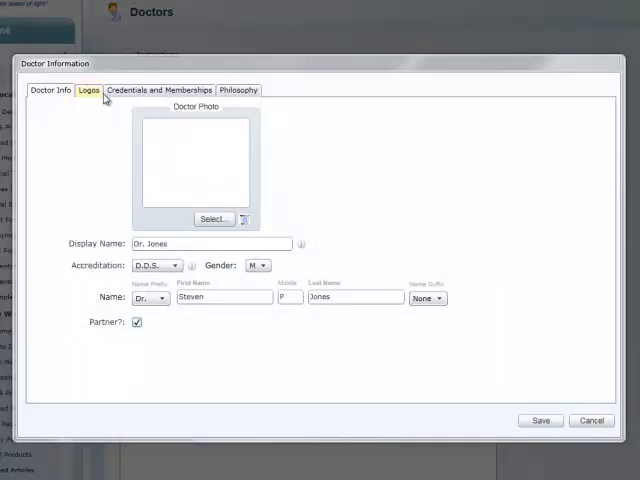
- Add the California Dental Association logo via the US States > California filter
{"action": "left_click", "coordinate": [88, 90]}
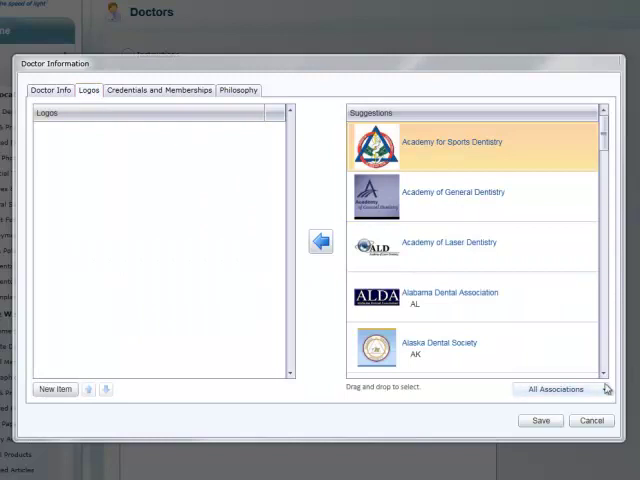
{"action": "left_click", "coordinate": [559, 389]}
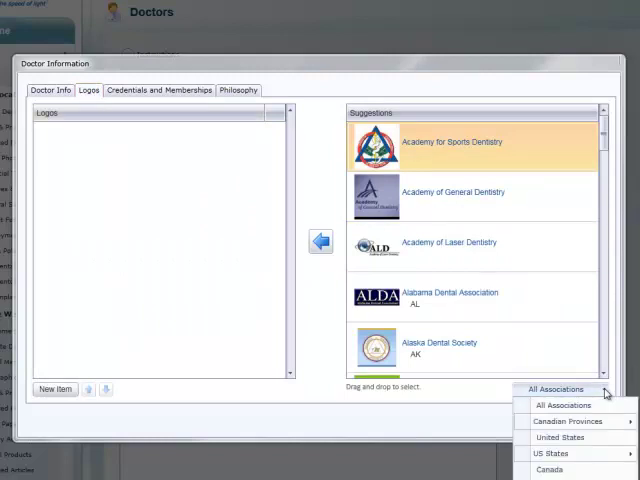
{"action": "left_click", "coordinate": [557, 449]}
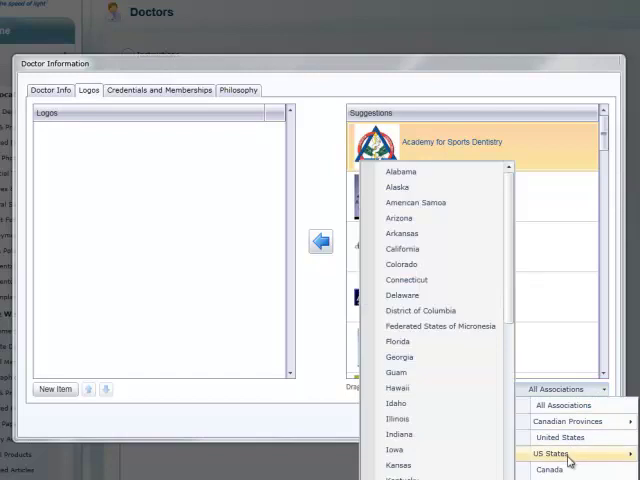
{"action": "left_click", "coordinate": [402, 248]}
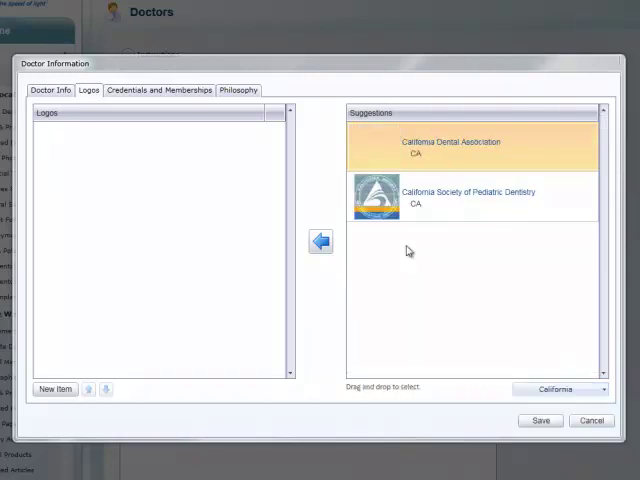
{"action": "left_click", "coordinate": [320, 242]}
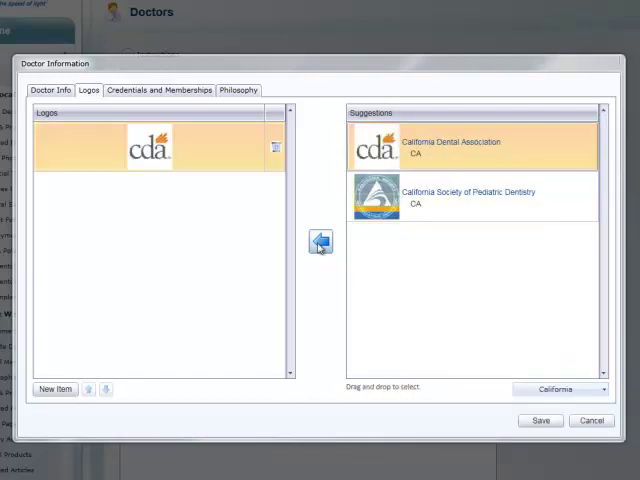
{"action": "left_click", "coordinate": [158, 89]}
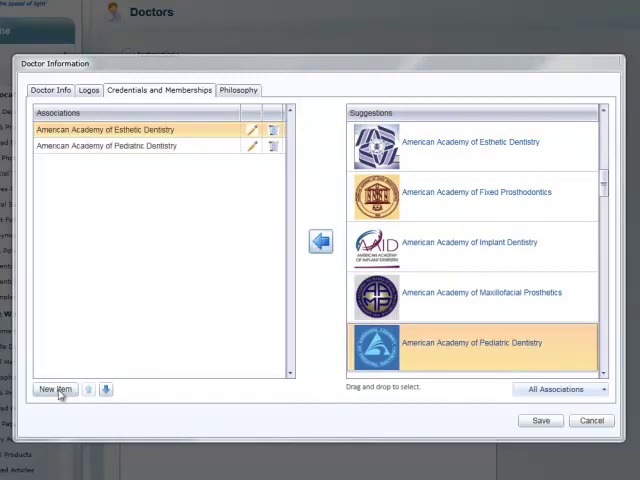
- Add a new membership entry typed as 'Marin Copunt' for Marin County Dental Association
{"action": "left_click", "coordinate": [54, 390]}
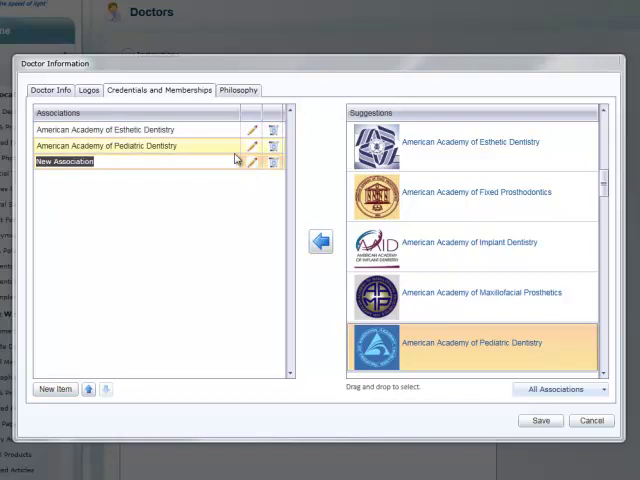
{"action": "type", "text": "Marin Copunty Dental"}
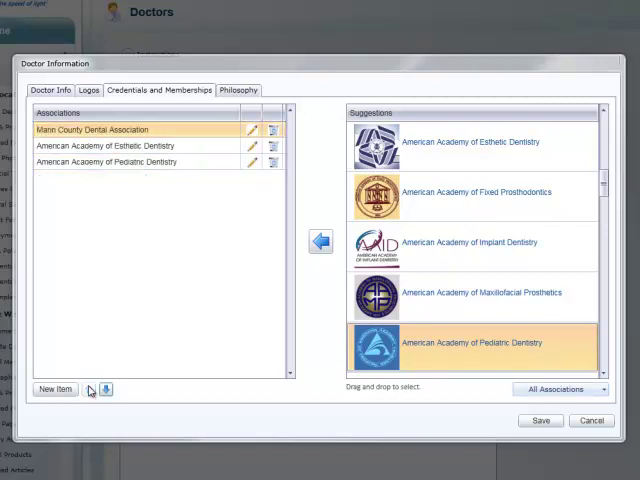
{"action": "left_click", "coordinate": [236, 90]}
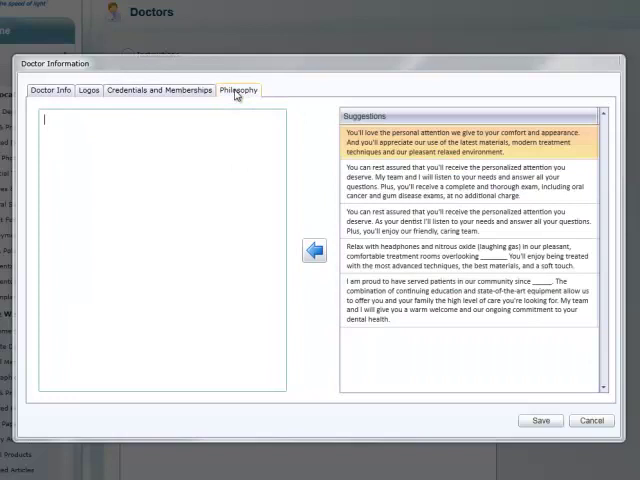
- Save the philosophy 'community since 1987' and add Dr. Jones to tiburoncosmeticdentist.com's doctors
{"action": "left_click", "coordinate": [314, 251]}
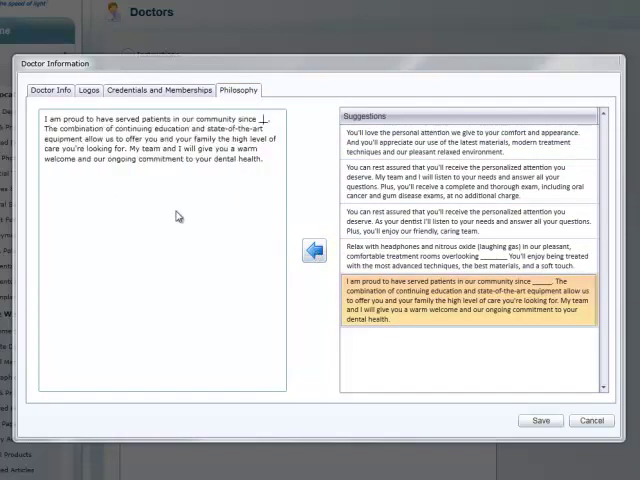
{"action": "type", "text": "1987"}
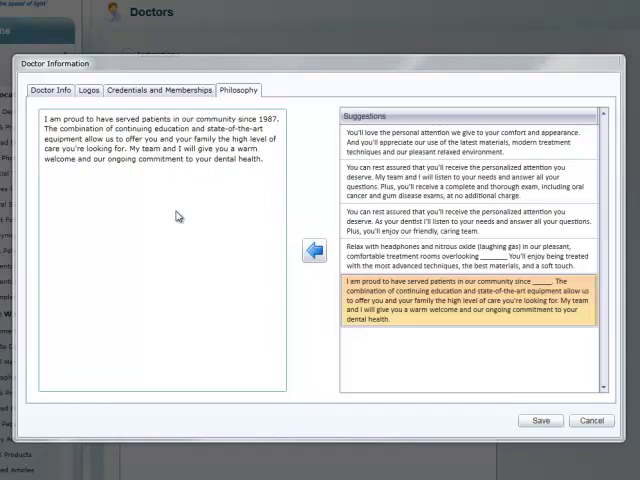
{"action": "left_click", "coordinate": [586, 422]}
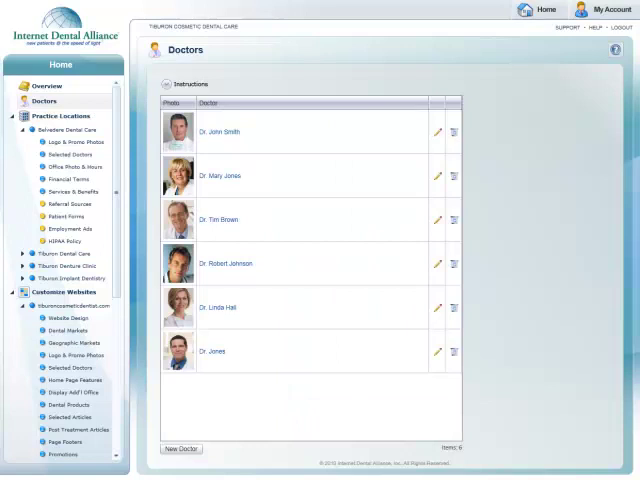
{"action": "mouse_move", "coordinate": [66, 155]}
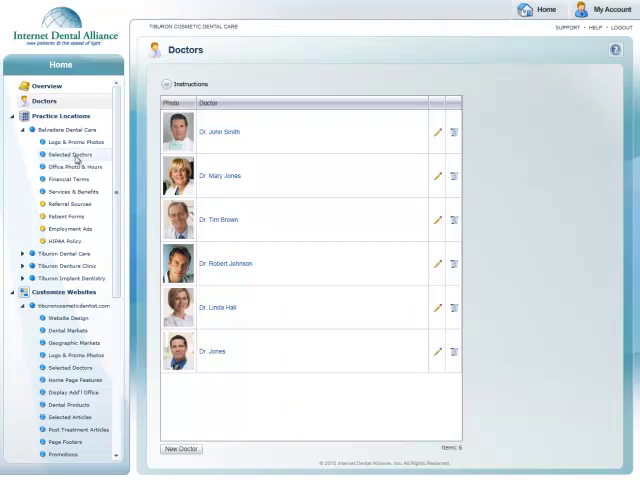
{"action": "left_click", "coordinate": [65, 154]}
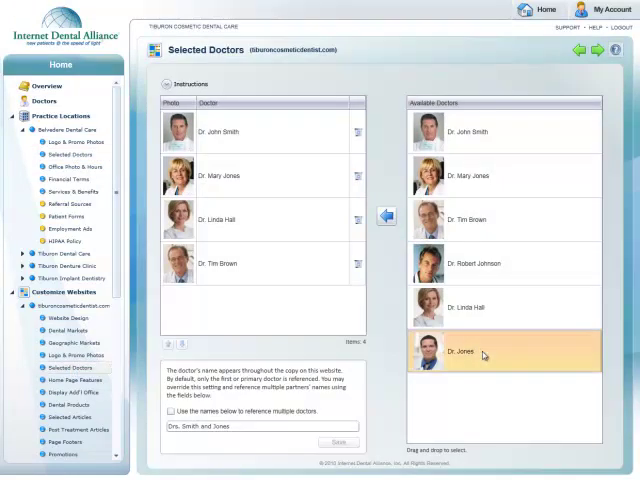
{"action": "left_click", "coordinate": [392, 216]}
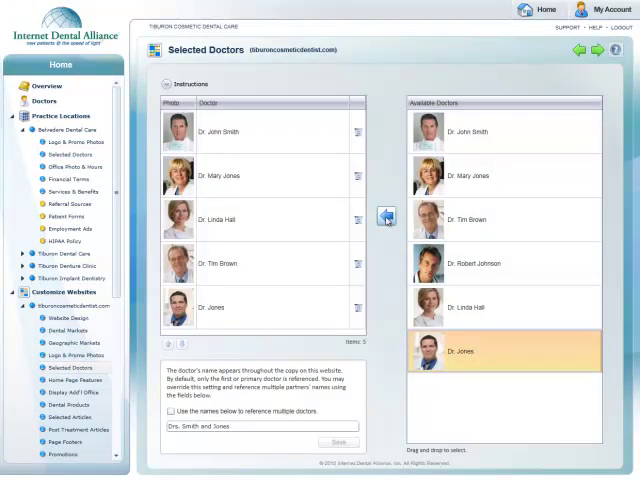